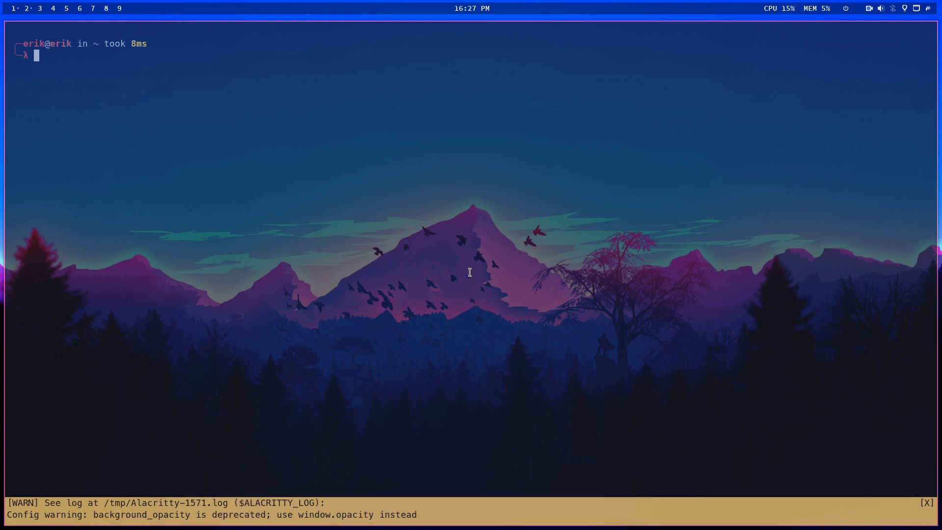
Run neofetch and highlight the kernel version 5.15.37-1-lts in the Garuda summary.
{"action": "type", "text": "neofetch"}
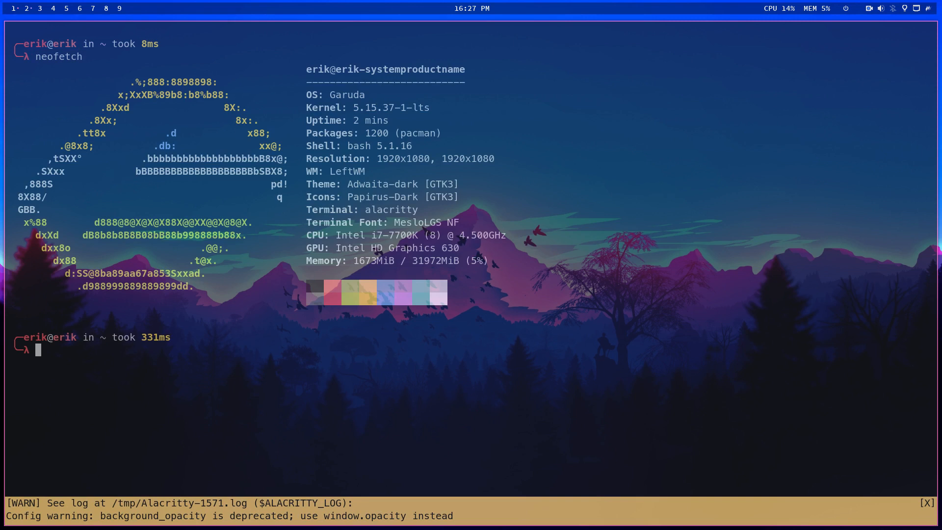
{"action": "mouse_move", "coordinate": [484, 259]}
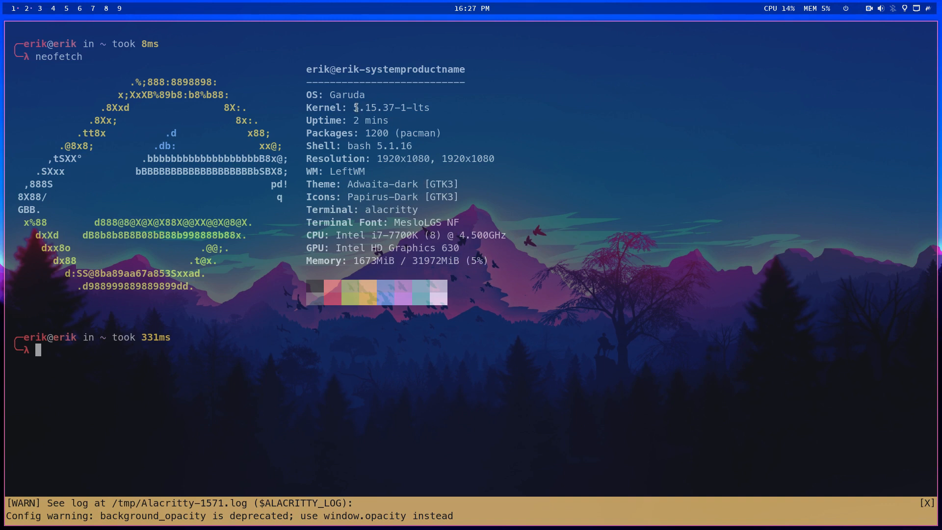
{"action": "mouse_move", "coordinate": [374, 175]}
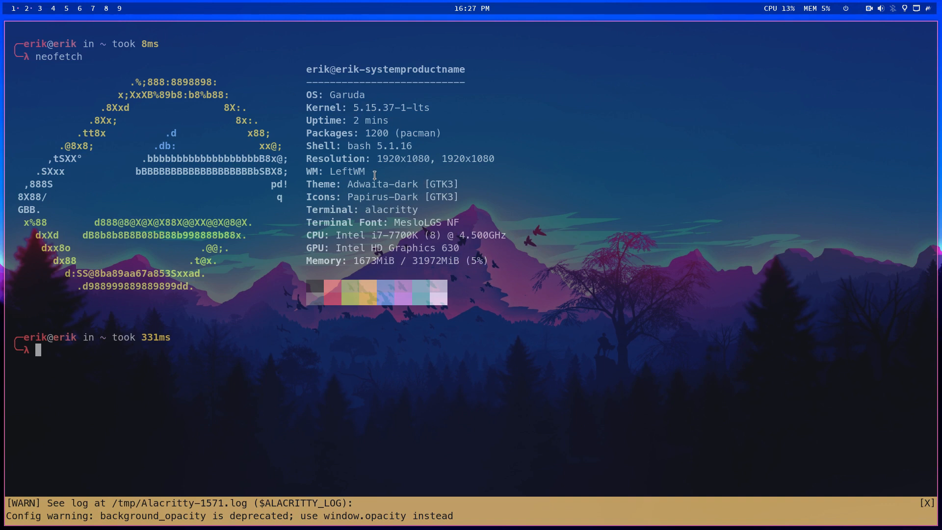
{"action": "mouse_move", "coordinate": [363, 109]}
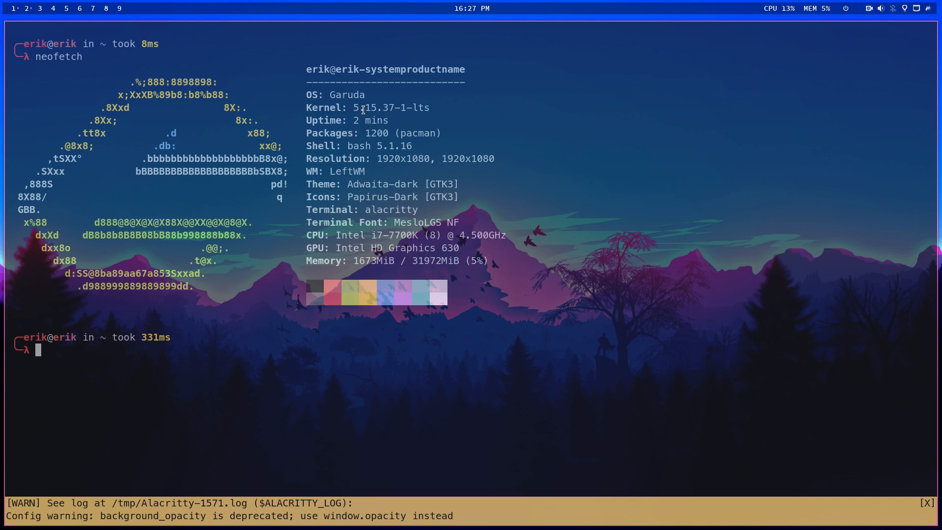
{"action": "double_click", "coordinate": [391, 107]}
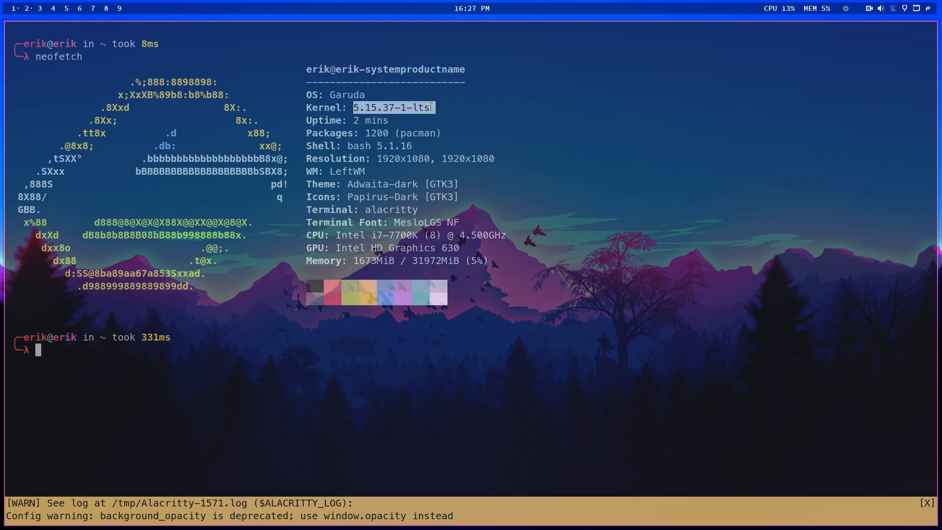
{"action": "mouse_move", "coordinate": [434, 151]}
{"action": "type", "text": "duf"}
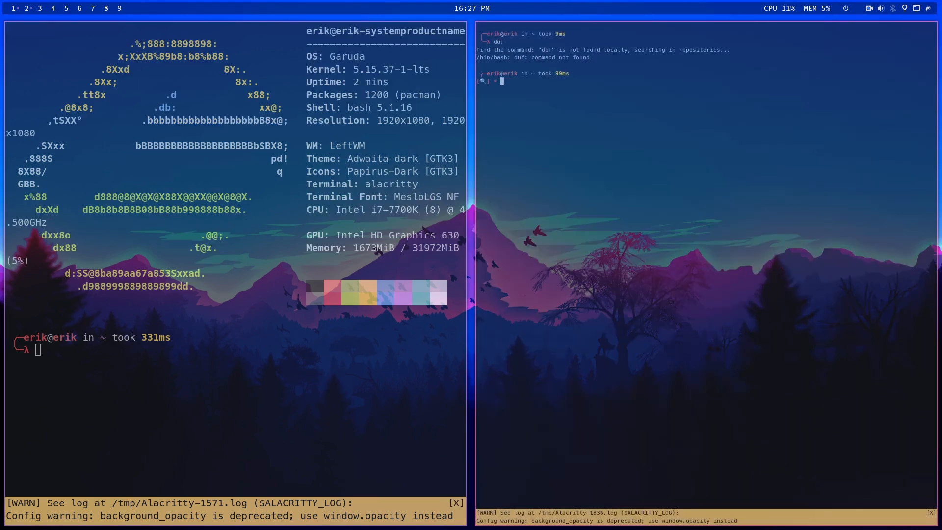
Install duf with sudo pacman -S duf and scroll through the output.
{"action": "type", "text": "sudo ap"}
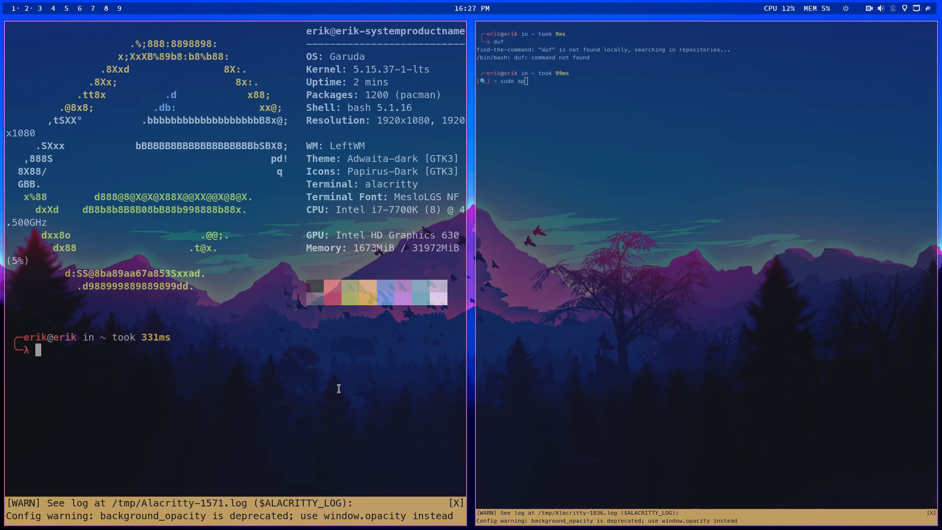
{"action": "type", "text": "sudo pacman -S uf"}
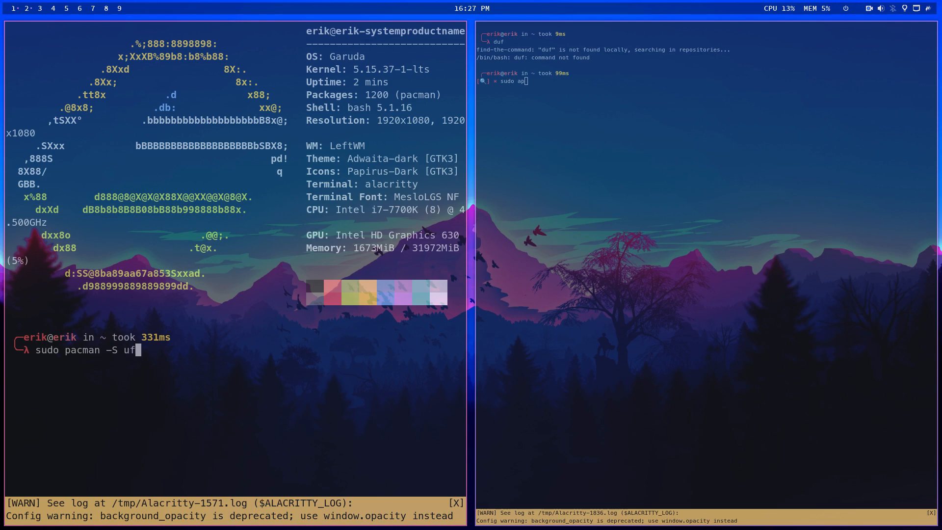
{"action": "key", "text": "Return"}
{"action": "type", "text": "duf"}
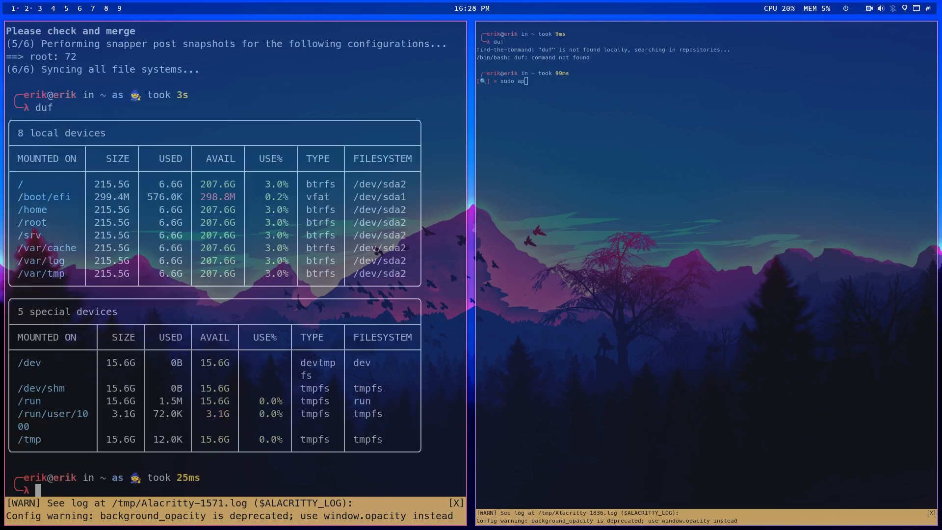
{"action": "mouse_move", "coordinate": [453, 289]}
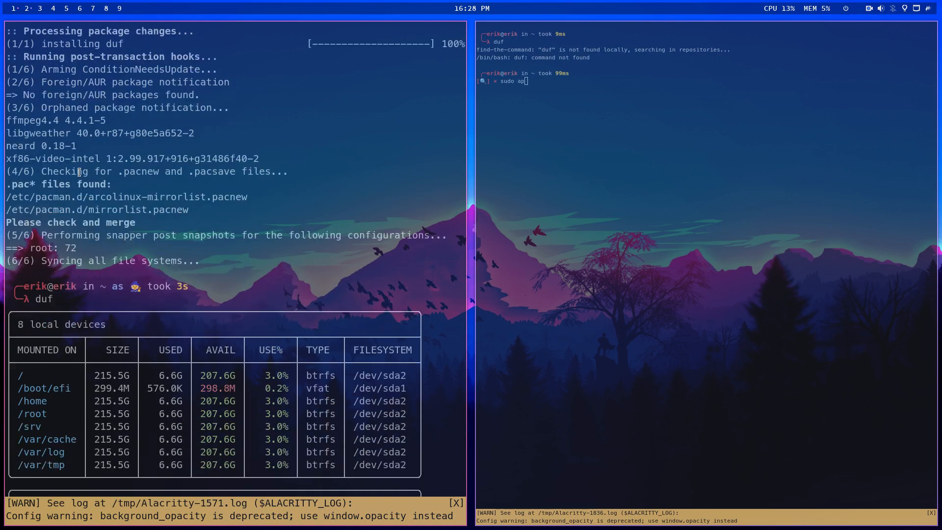
{"action": "scroll", "scroll_direction": "down", "scroll_amount": 3}
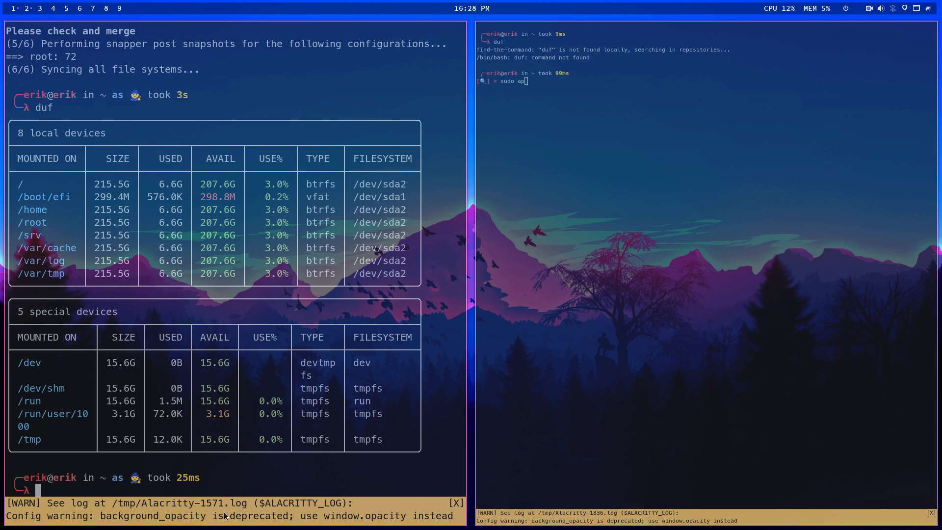
{"action": "mouse_move", "coordinate": [312, 513]}
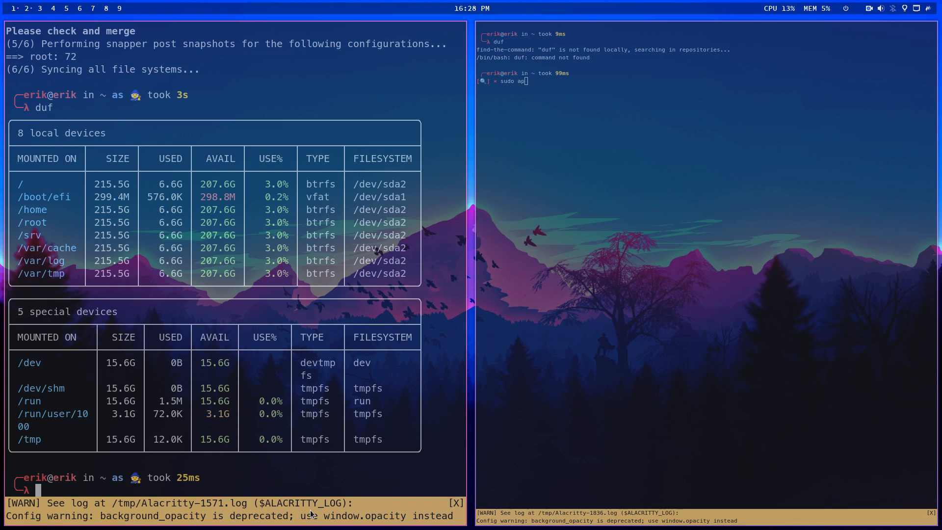
{"action": "mouse_move", "coordinate": [72, 528]}
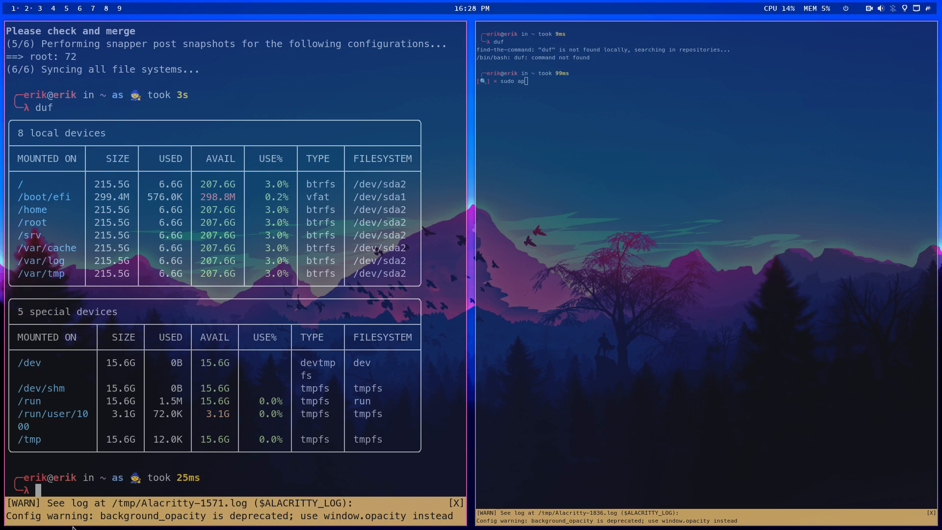
{"action": "mouse_move", "coordinate": [425, 385]}
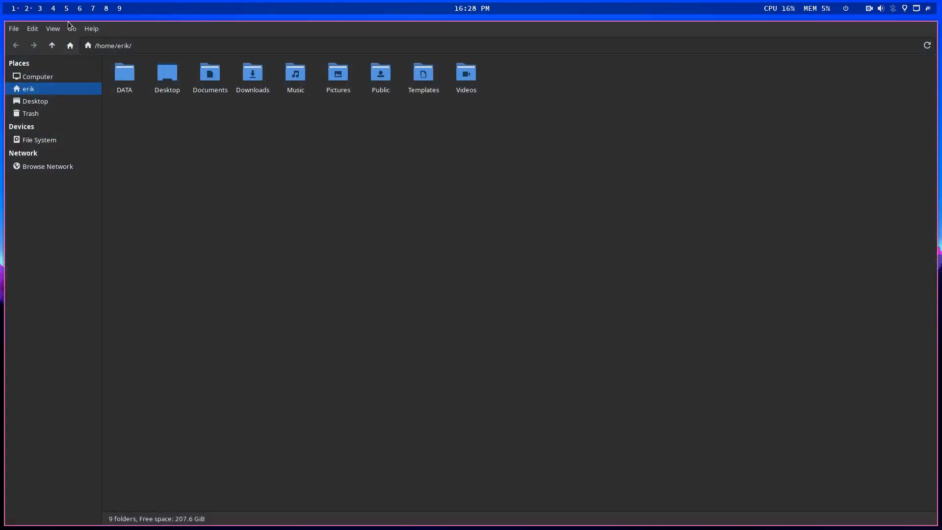
Open DATA, then arcolinux-nemesis, and select the 130-install-leftwm.sh script.
{"action": "double_click", "coordinate": [124, 73]}
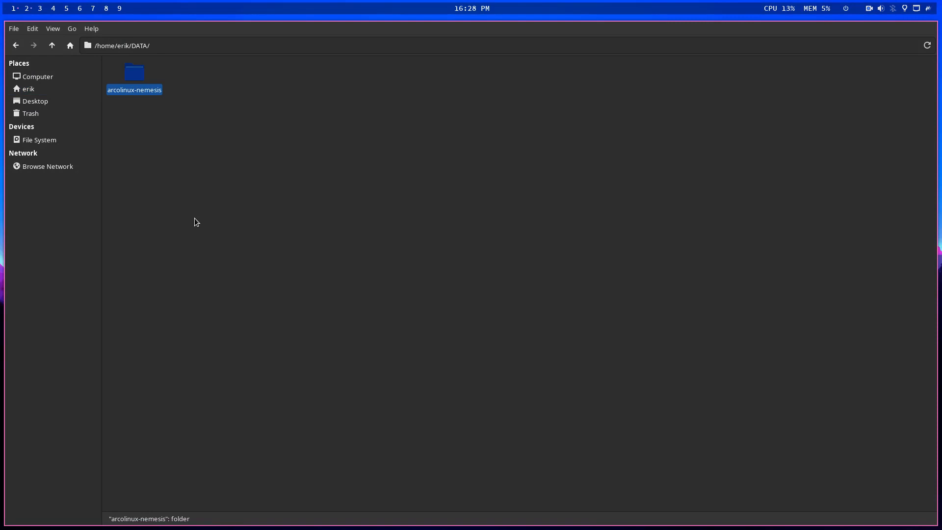
{"action": "mouse_move", "coordinate": [147, 94]}
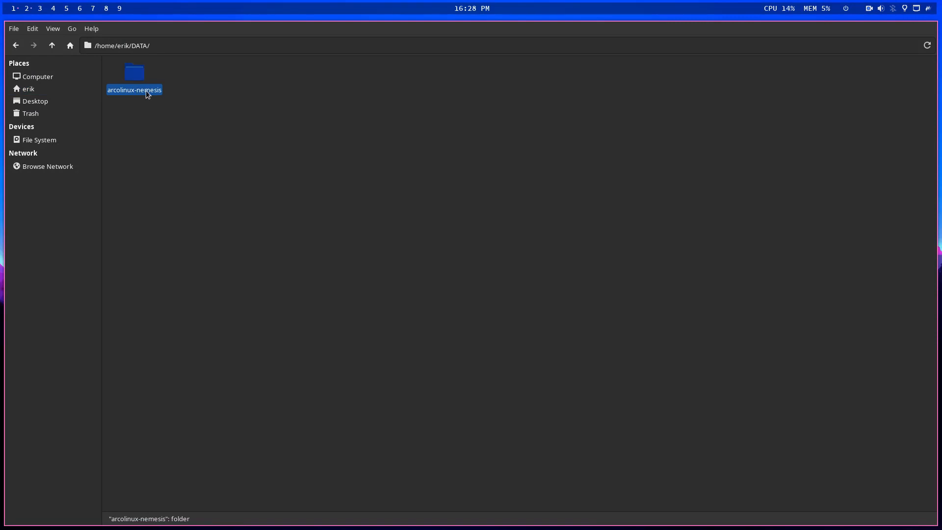
{"action": "double_click", "coordinate": [133, 73]}
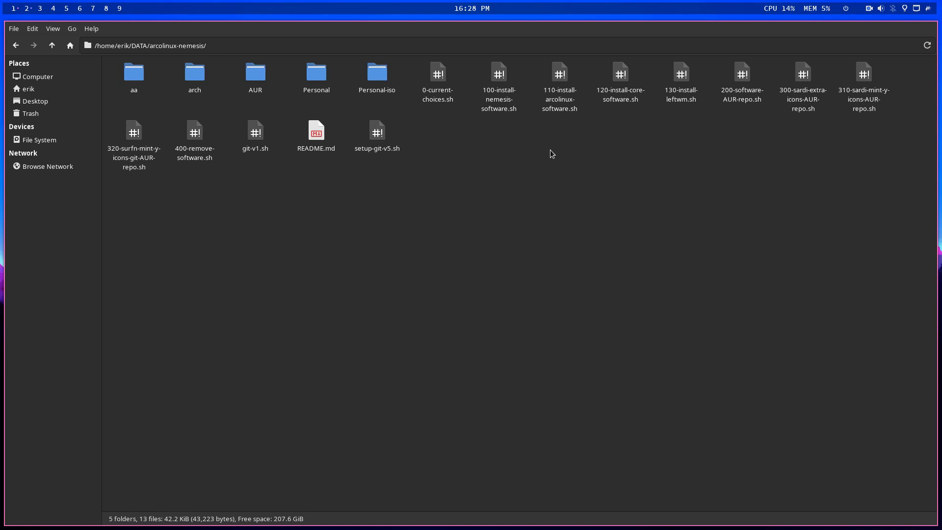
{"action": "left_click", "coordinate": [680, 81]}
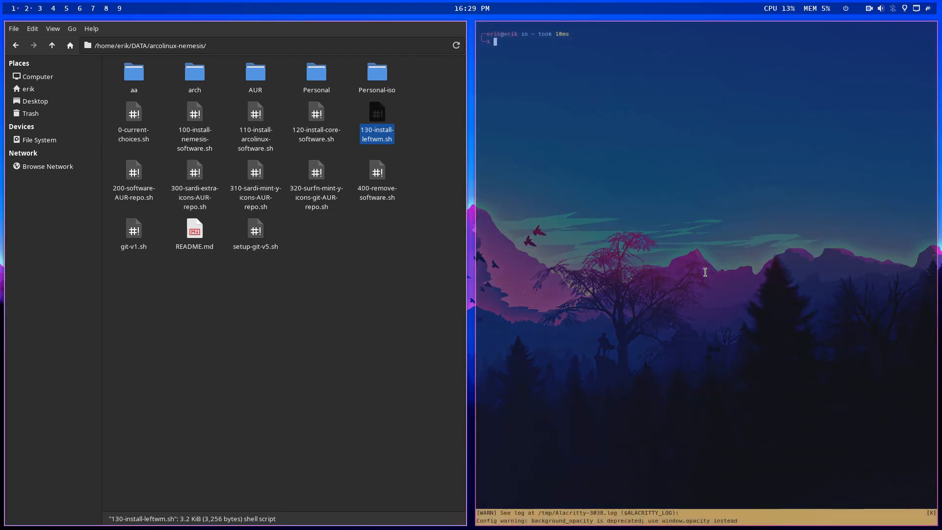
Run sudo pacman -Syyu and confirm with y to upgrade the six packages.
{"action": "type", "text": "sudo pacman"}
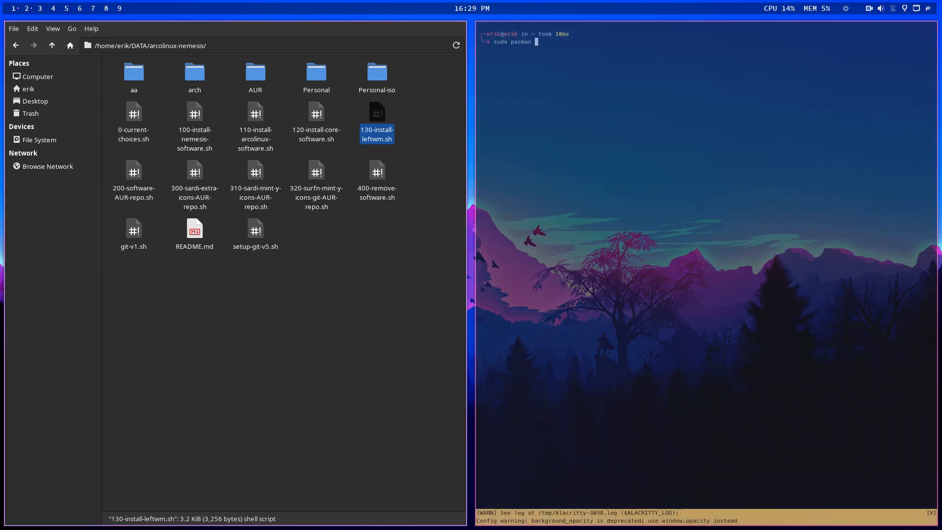
{"action": "type", "text": "-Syyu"}
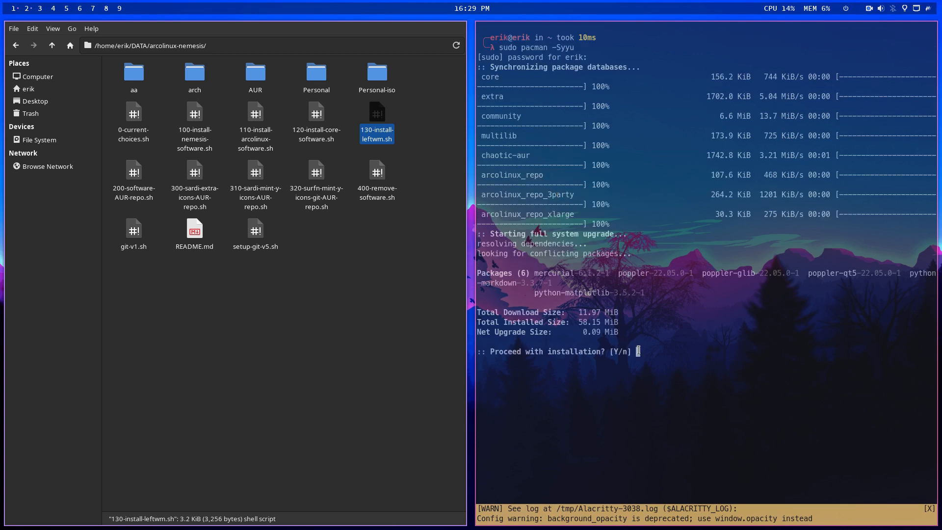
{"action": "type", "text": "y"}
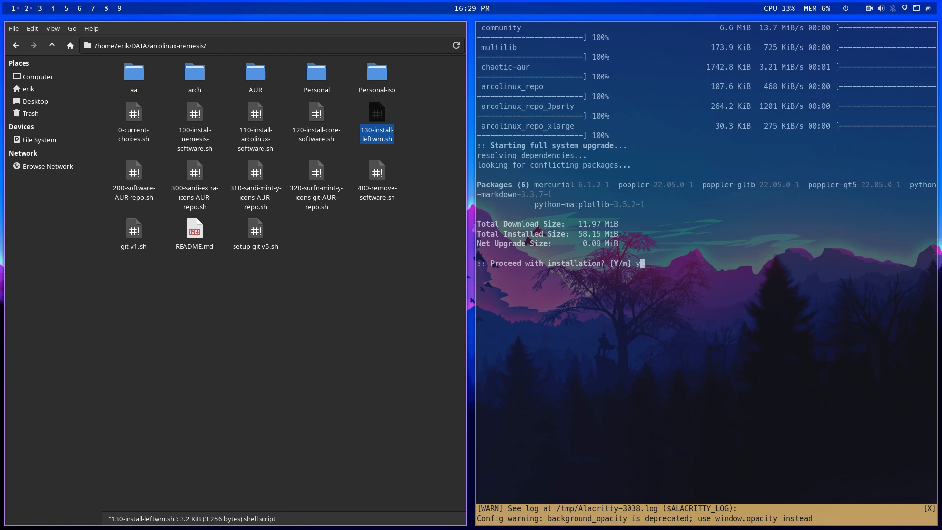
{"action": "key", "text": "Return"}
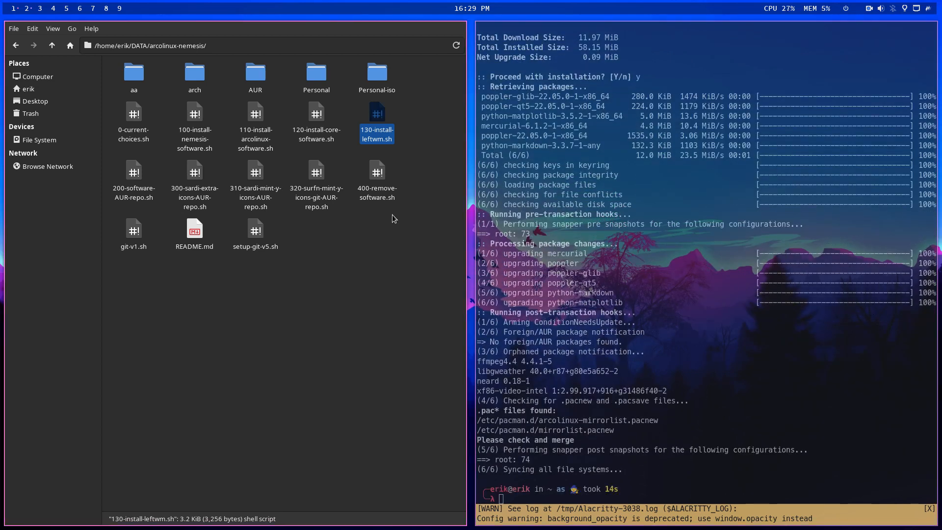
{"action": "mouse_move", "coordinate": [134, 113]}
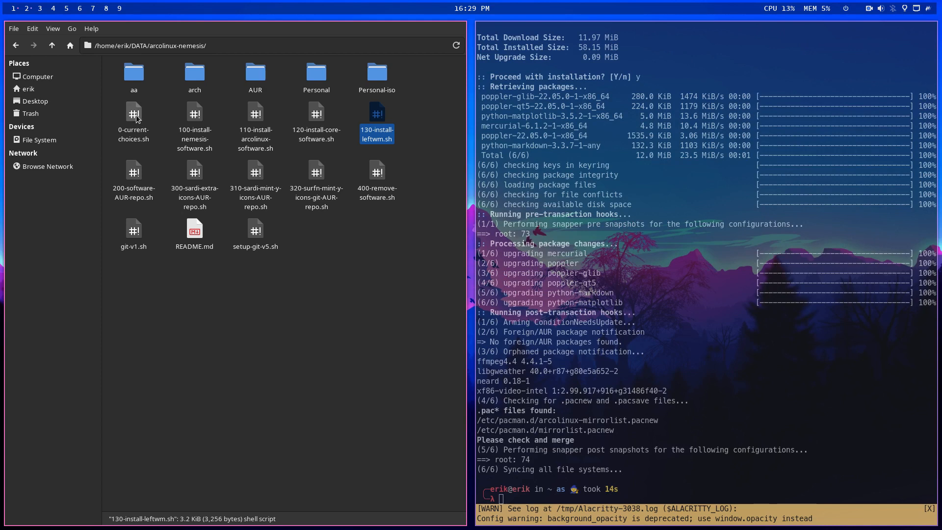
{"action": "mouse_move", "coordinate": [383, 191]}
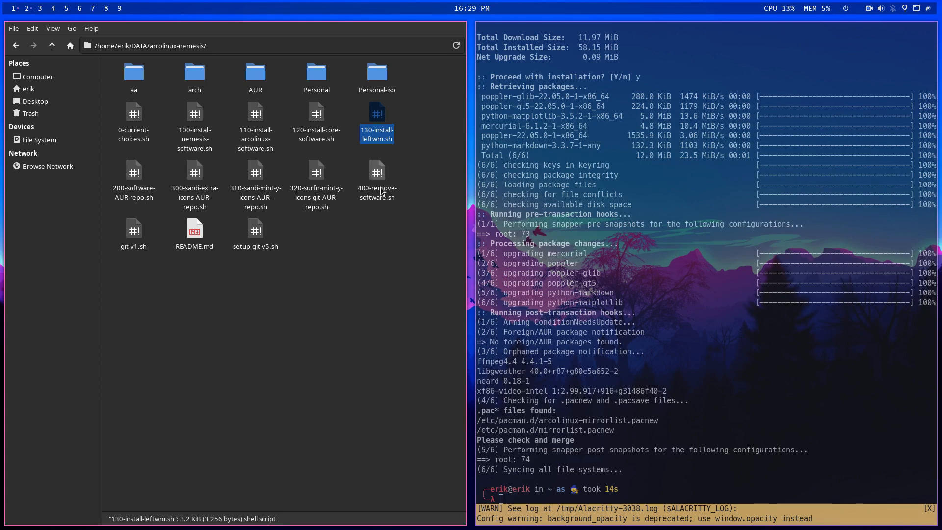
{"action": "mouse_move", "coordinate": [303, 122]}
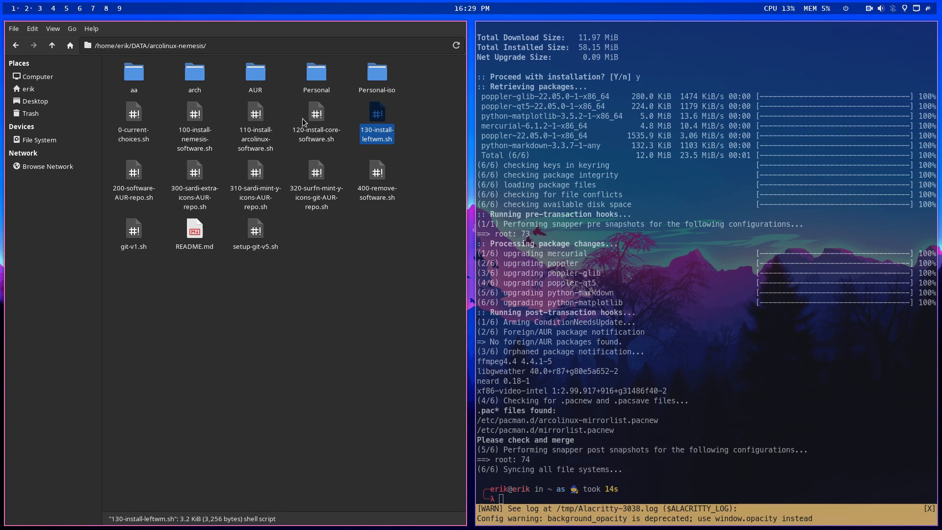
Open Personal/980-garuda.sh, scroll through its Garuda section, then return to arcolinux-nemesis.
{"action": "double_click", "coordinate": [316, 72]}
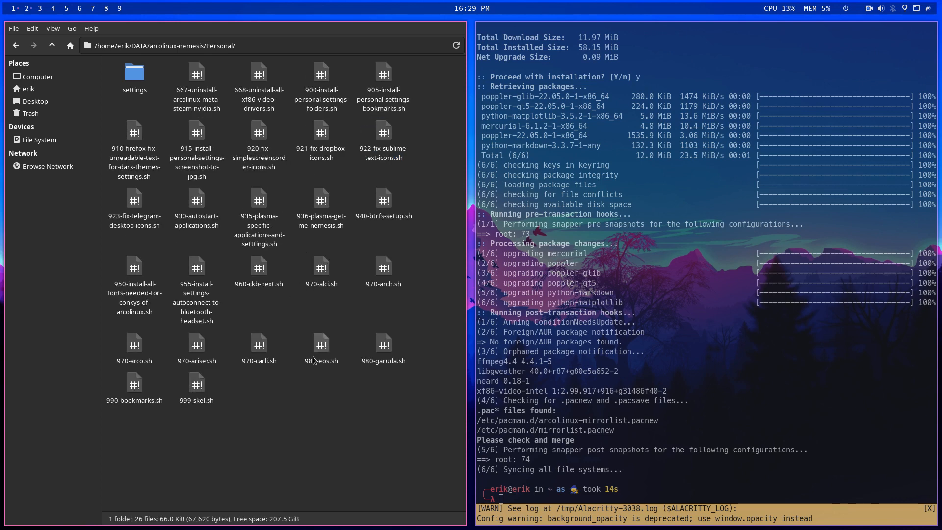
{"action": "mouse_move", "coordinate": [324, 354]}
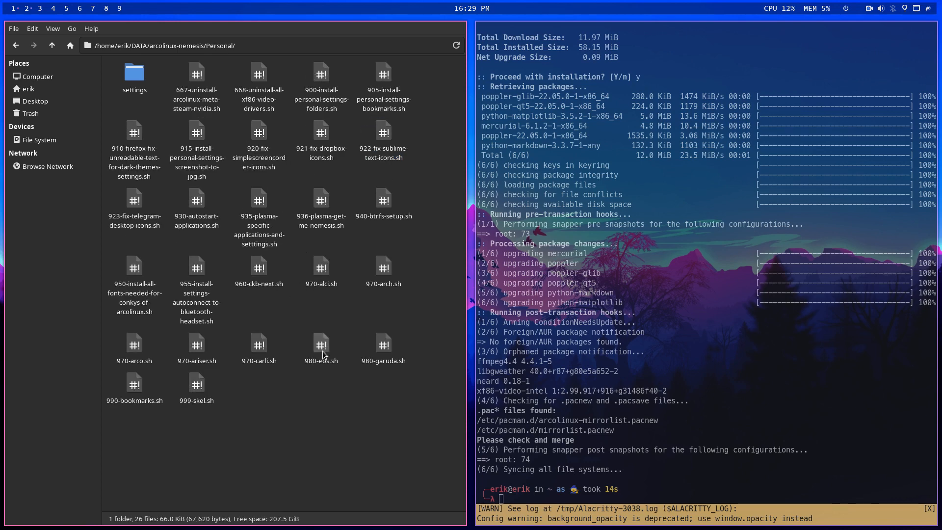
{"action": "mouse_move", "coordinate": [383, 347]}
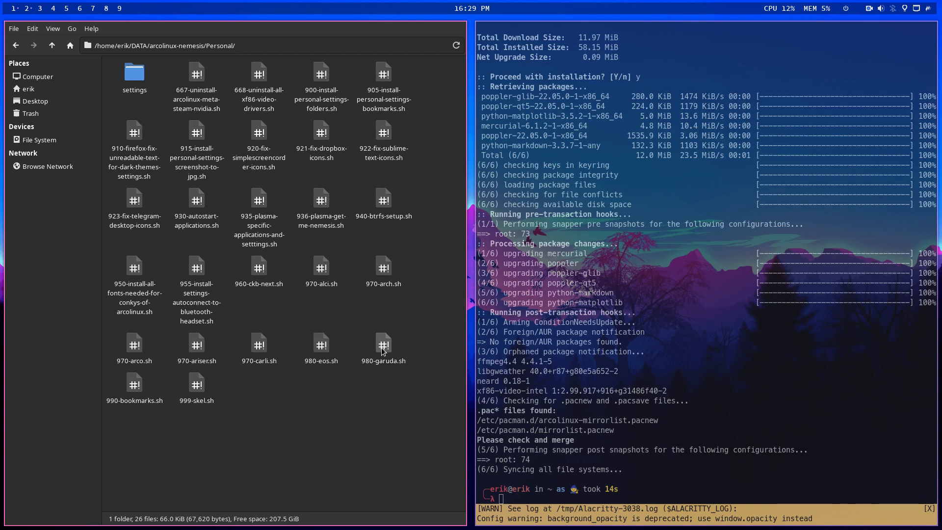
{"action": "double_click", "coordinate": [383, 344]}
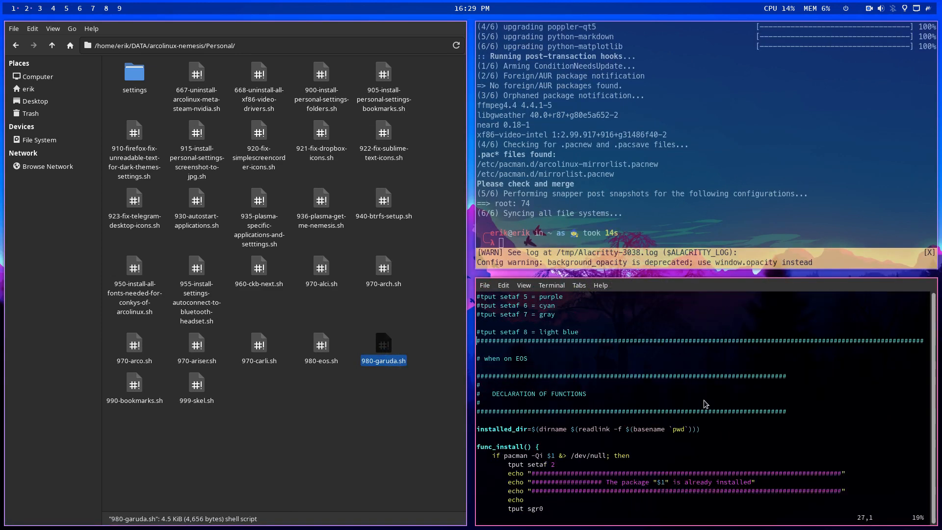
{"action": "scroll", "scroll_direction": "down", "scroll_amount": 3}
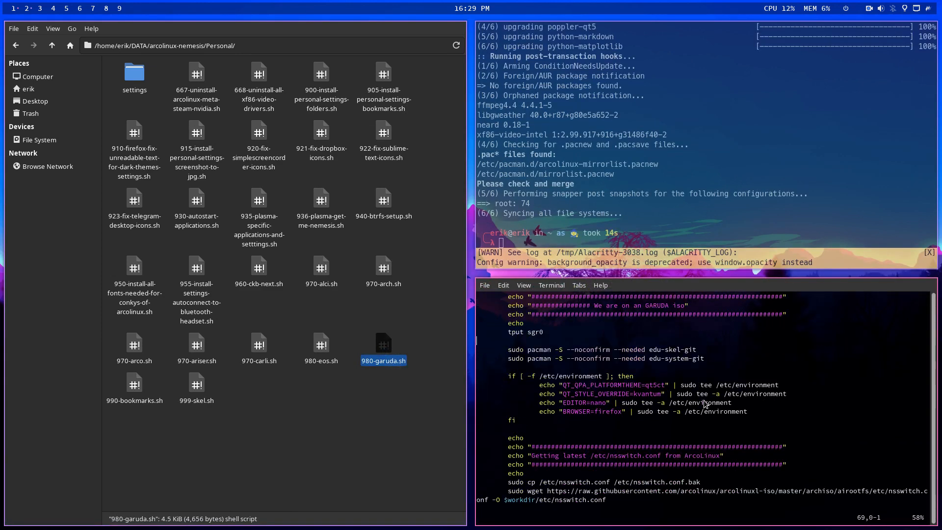
{"action": "scroll", "scroll_direction": "up", "scroll_amount": 3}
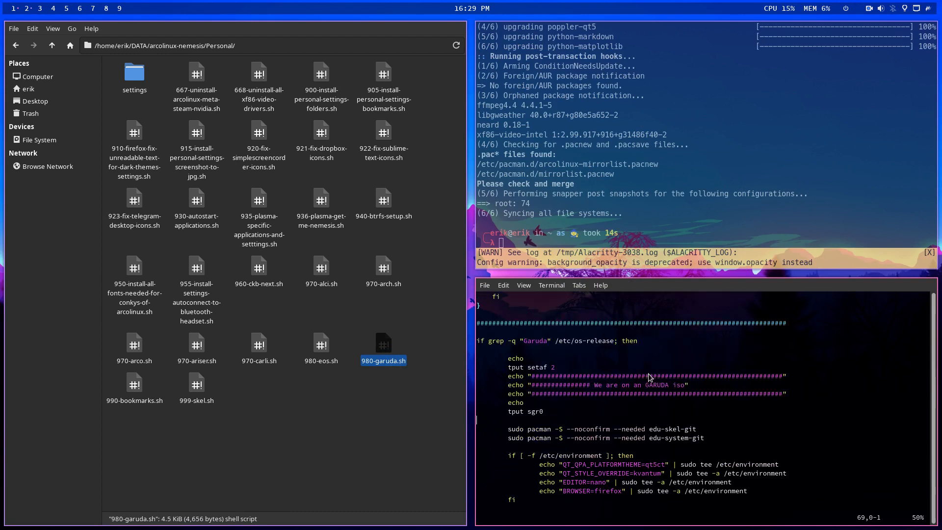
{"action": "mouse_move", "coordinate": [547, 349]}
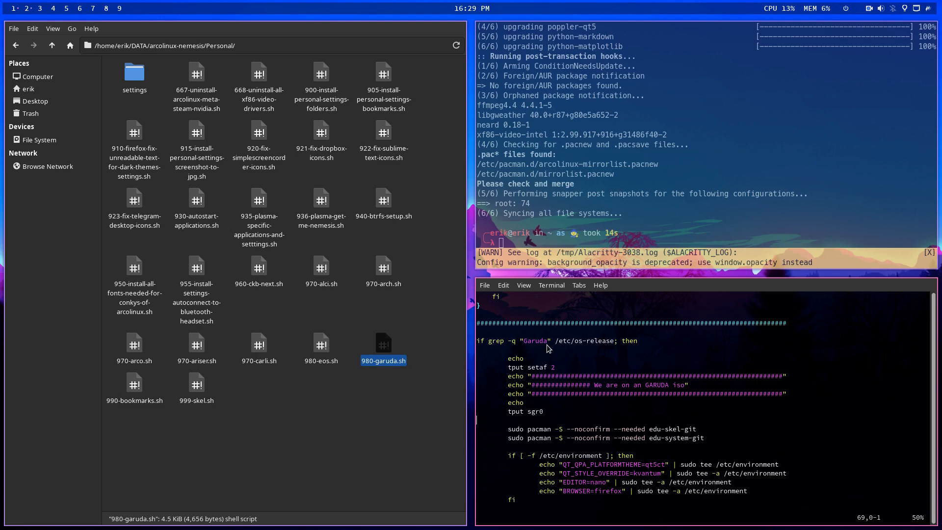
{"action": "scroll", "scroll_direction": "down", "scroll_amount": 3}
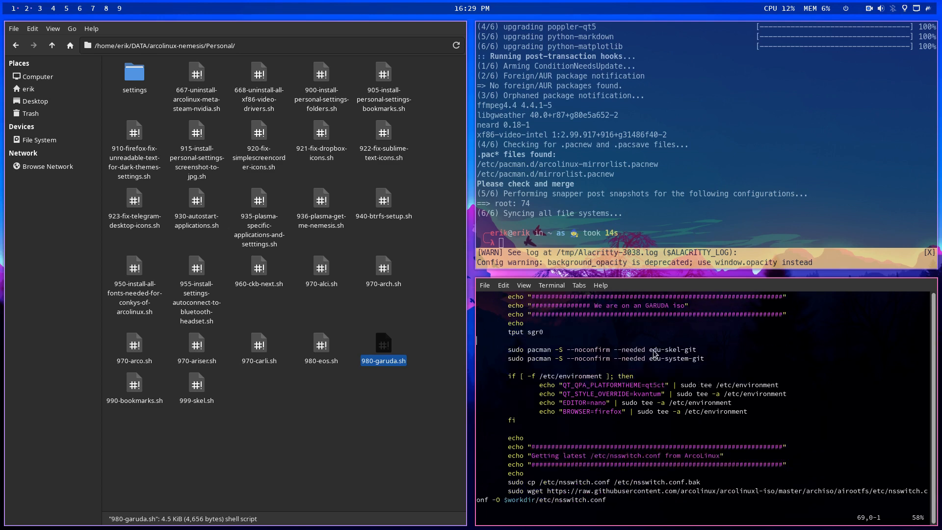
{"action": "mouse_move", "coordinate": [690, 373]}
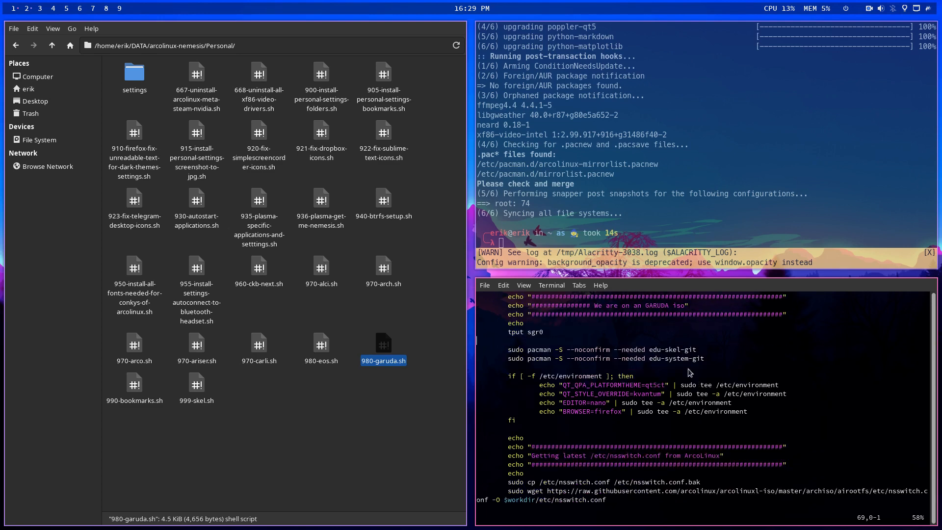
{"action": "mouse_move", "coordinate": [560, 366]}
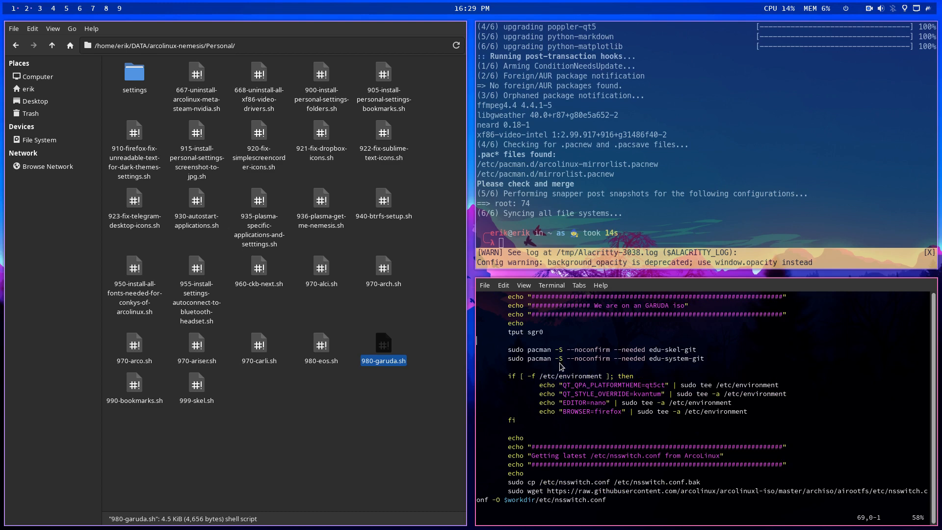
{"action": "scroll", "scroll_direction": "down", "scroll_amount": 3}
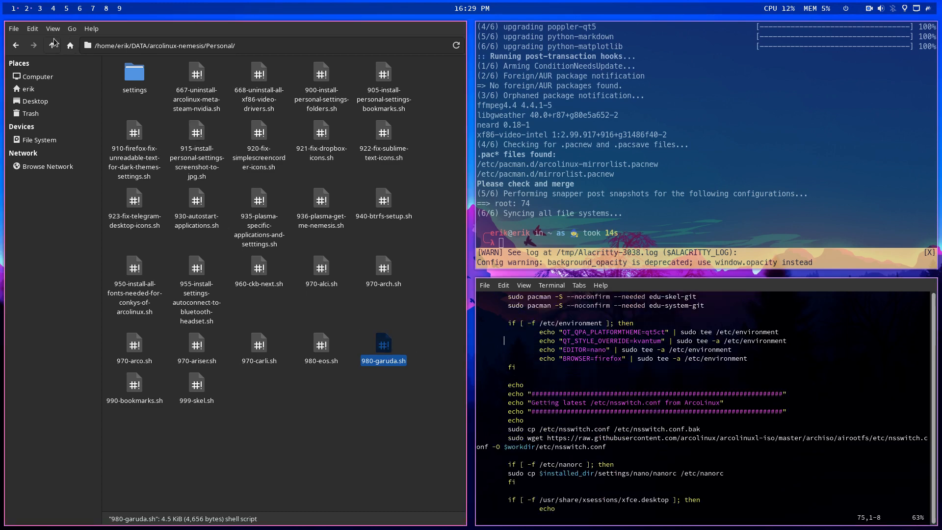
{"action": "left_click", "coordinate": [52, 45]}
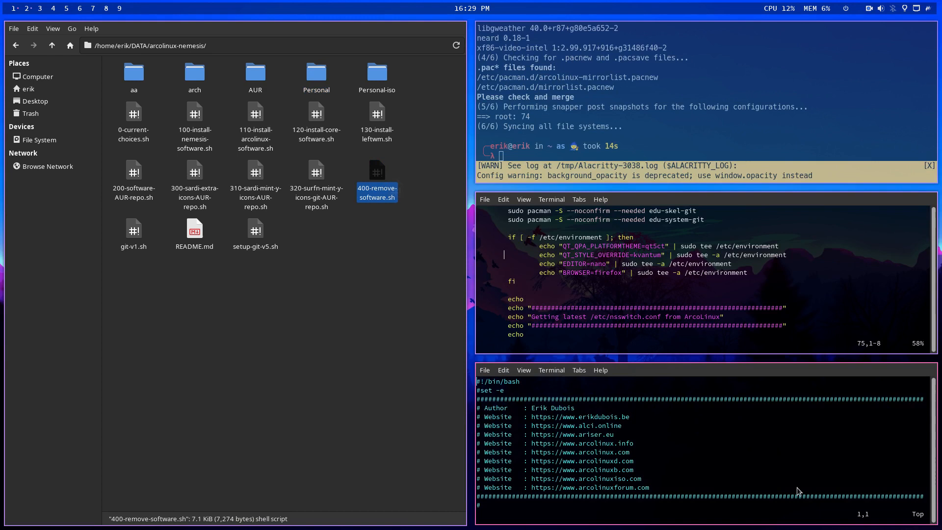
Scroll 400-remove-software.sh down to its Garuda section removing blueman, redshift and garuda packages.
{"action": "scroll", "scroll_direction": "down", "scroll_amount": 3}
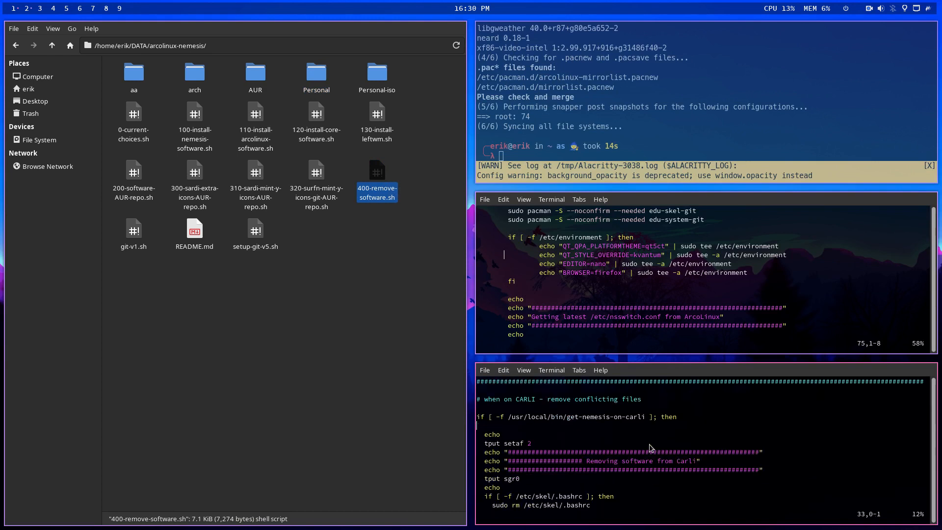
{"action": "scroll", "scroll_direction": "down", "scroll_amount": 3}
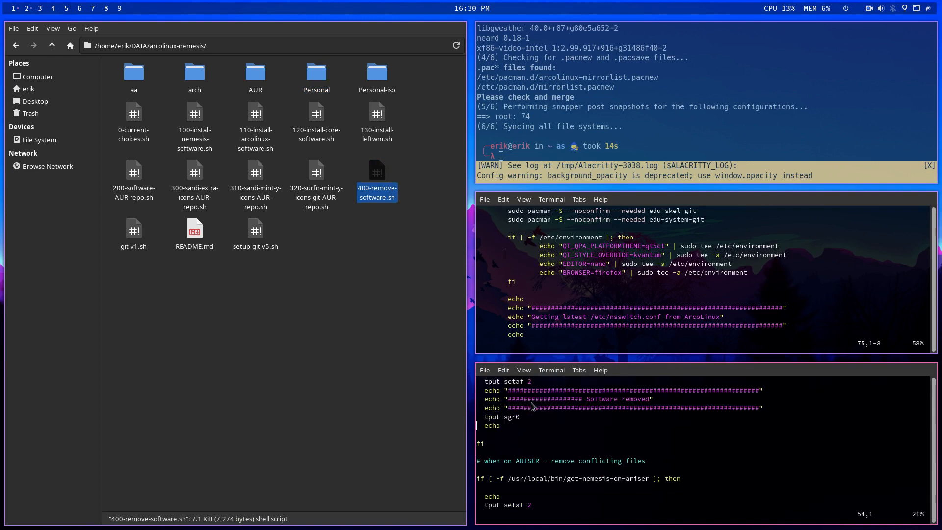
{"action": "scroll", "scroll_direction": "down", "scroll_amount": 3}
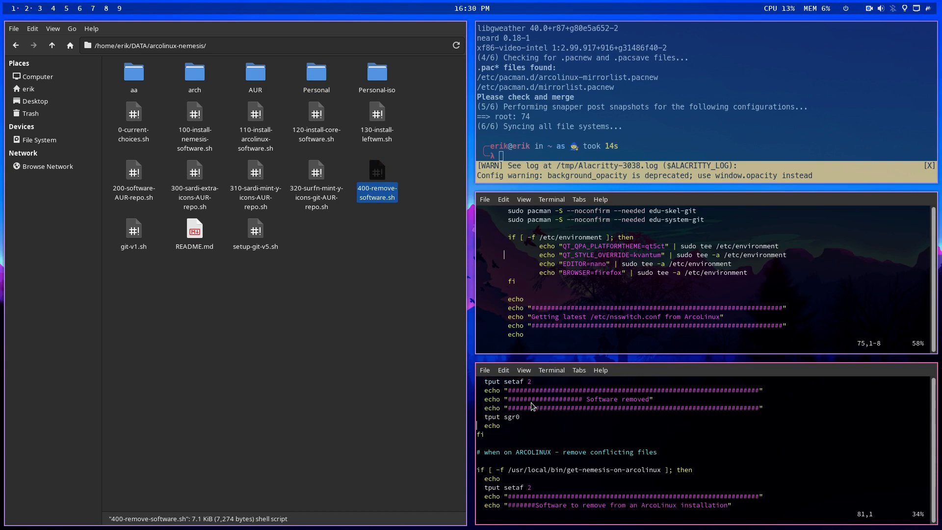
{"action": "scroll", "scroll_direction": "down", "scroll_amount": 3}
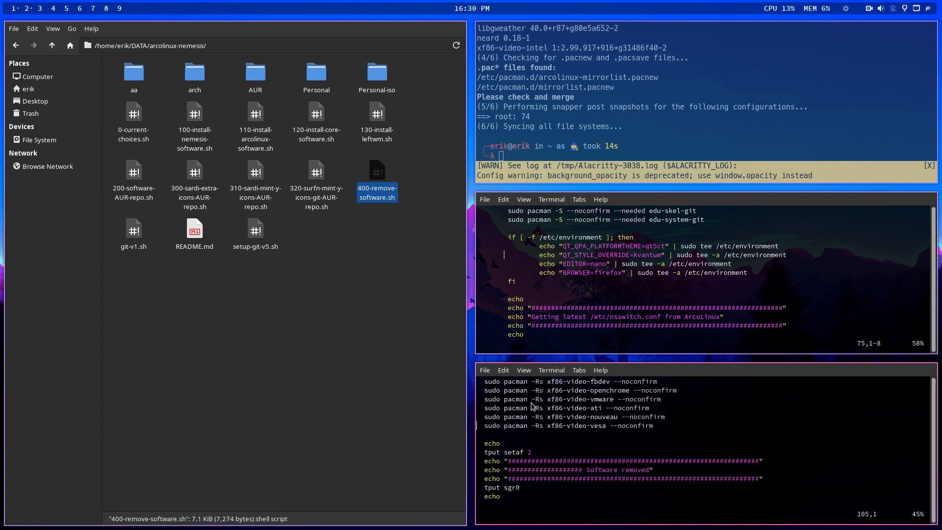
{"action": "scroll", "scroll_direction": "down", "scroll_amount": 3}
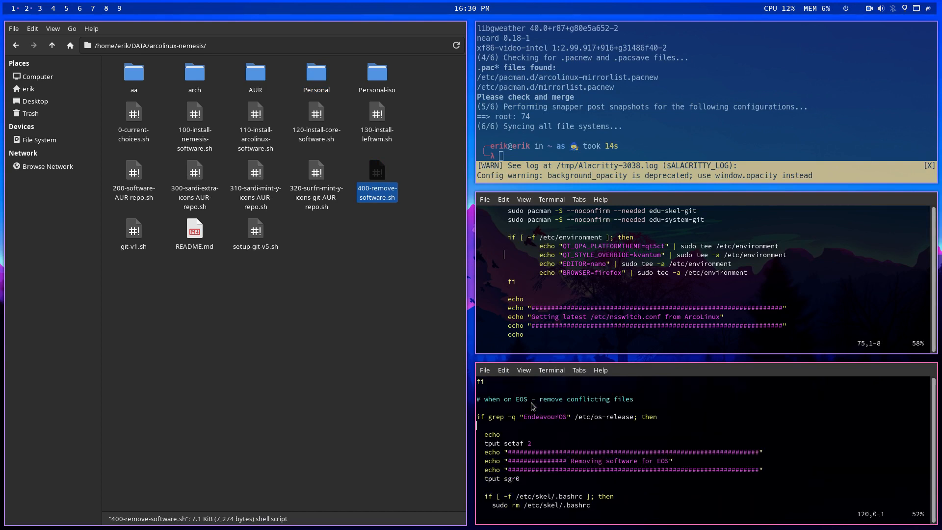
{"action": "scroll", "scroll_direction": "down", "scroll_amount": 3}
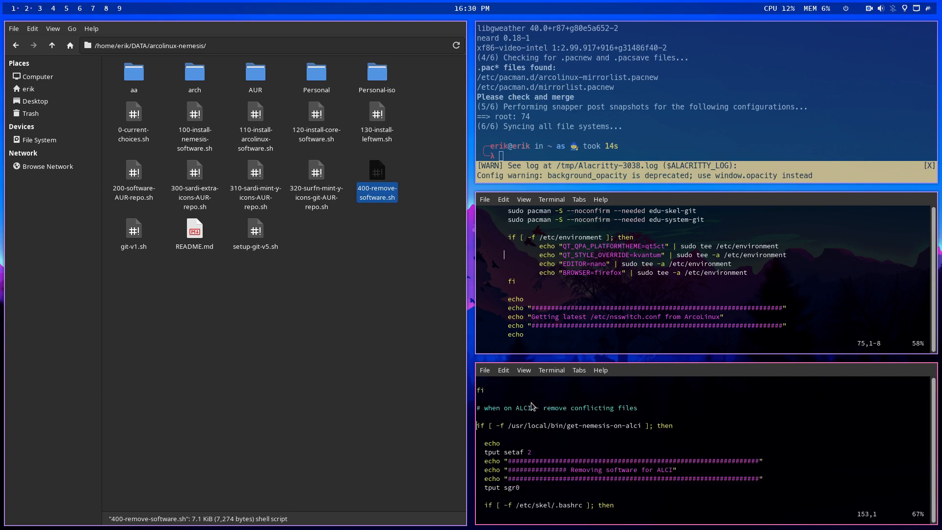
{"action": "scroll", "scroll_direction": "down", "scroll_amount": 3}
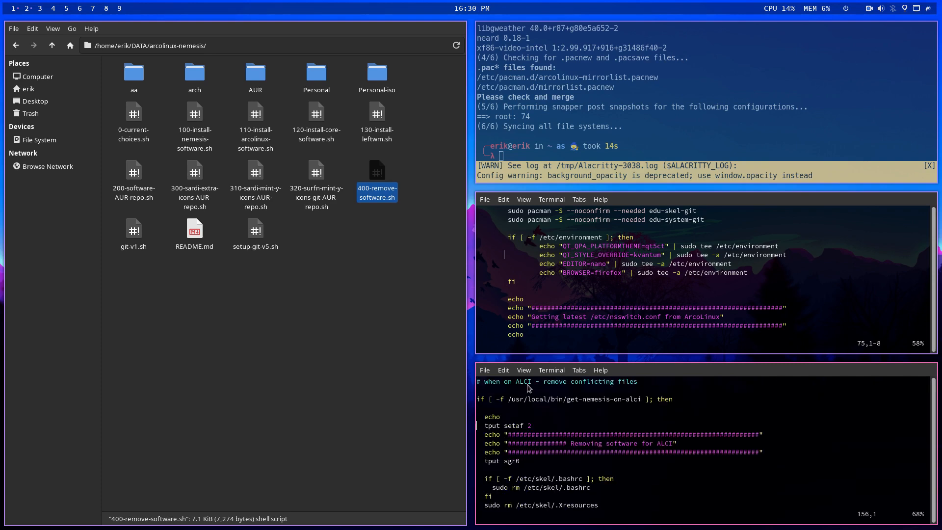
{"action": "scroll", "scroll_direction": "down", "scroll_amount": 3}
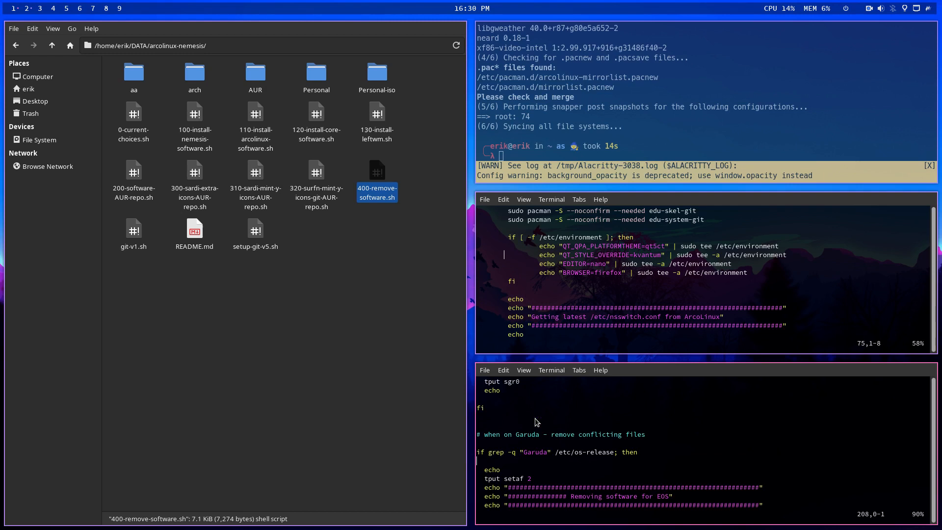
{"action": "scroll", "scroll_direction": "down", "scroll_amount": 3}
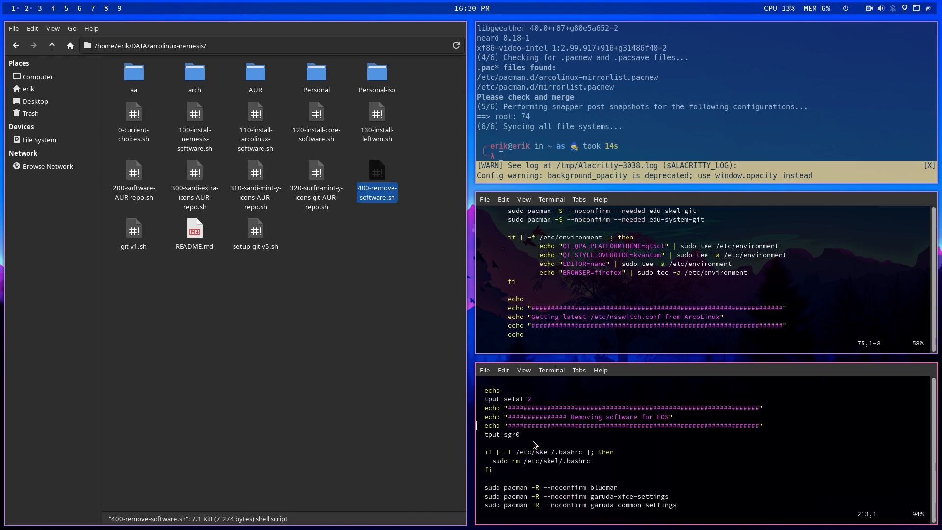
{"action": "scroll", "scroll_direction": "down", "scroll_amount": 3}
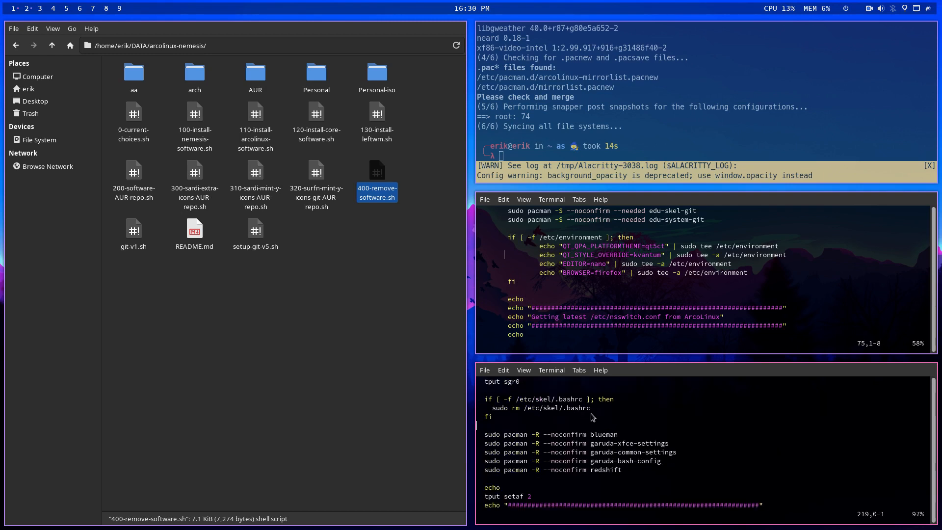
{"action": "mouse_move", "coordinate": [612, 463]}
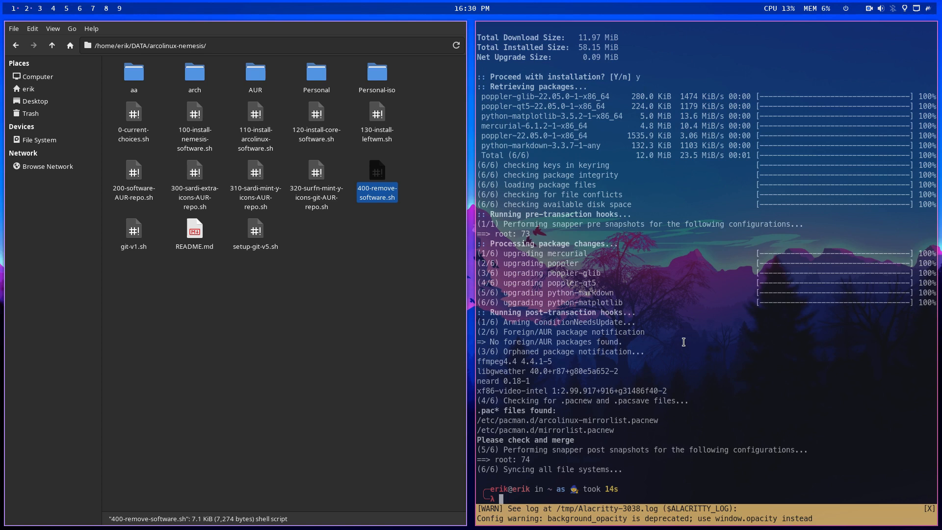
Deselect the mistakenly selected scripts and launch a terminal in the arcolinux-nemesis folder.
{"action": "left_click", "coordinate": [379, 330]}
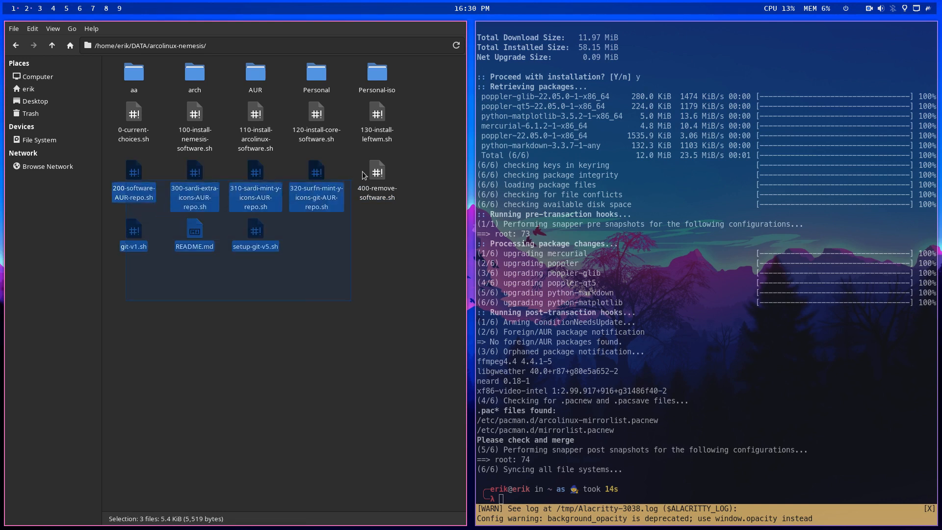
{"action": "left_click", "coordinate": [382, 298]}
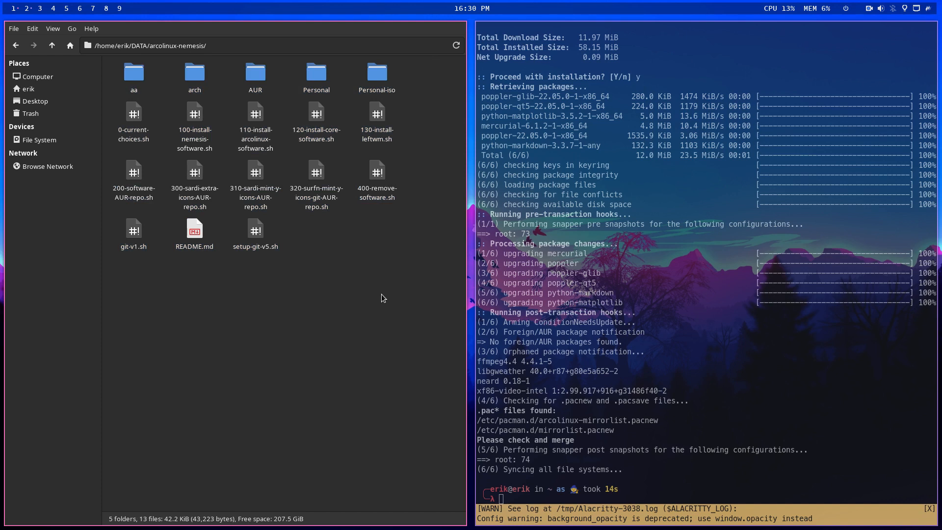
{"action": "mouse_move", "coordinate": [269, 178]}
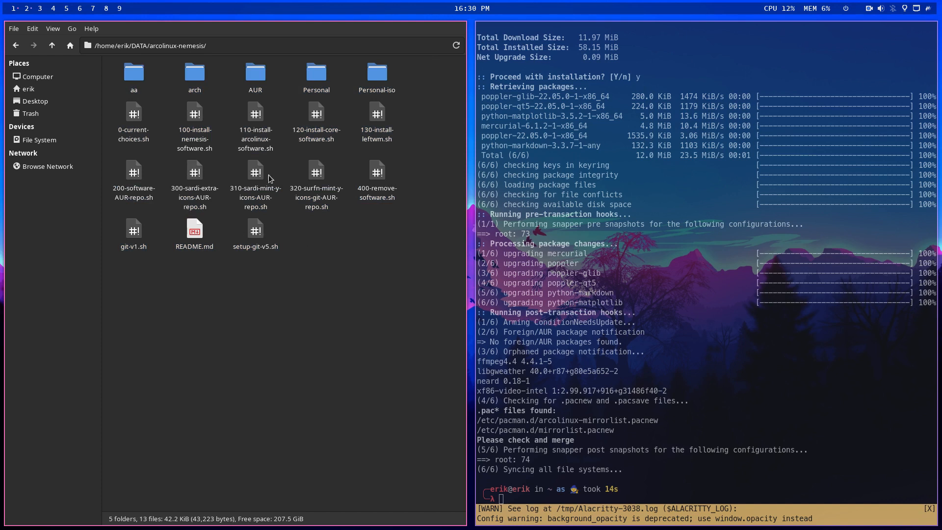
{"action": "mouse_move", "coordinate": [377, 115]}
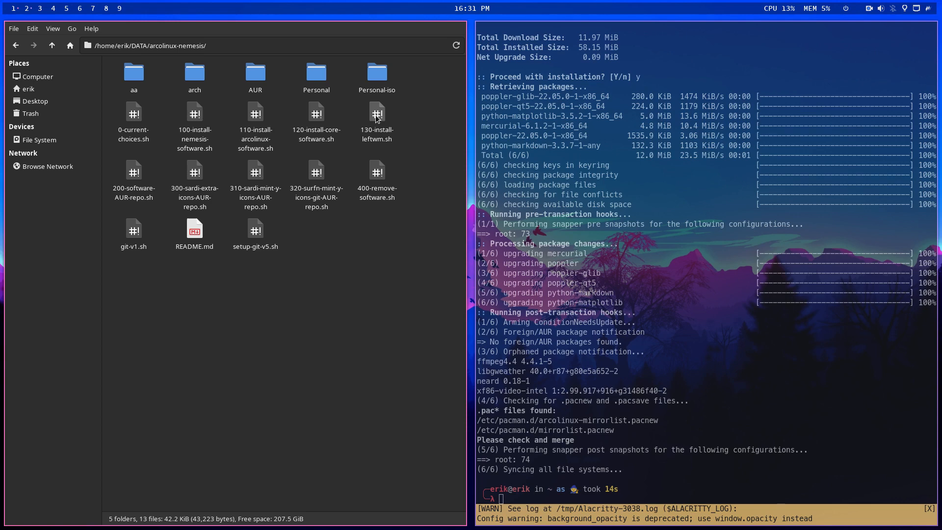
{"action": "mouse_move", "coordinate": [589, 299]}
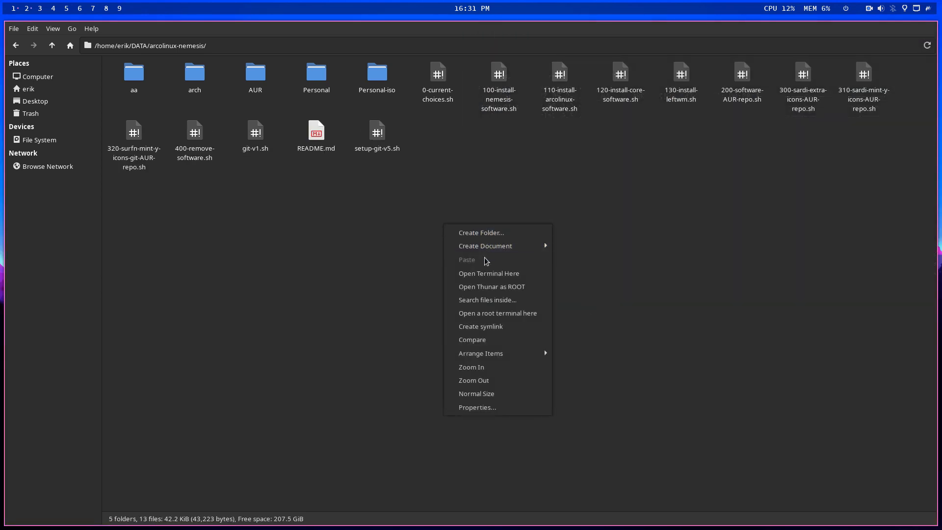
{"action": "mouse_move", "coordinate": [489, 274]}
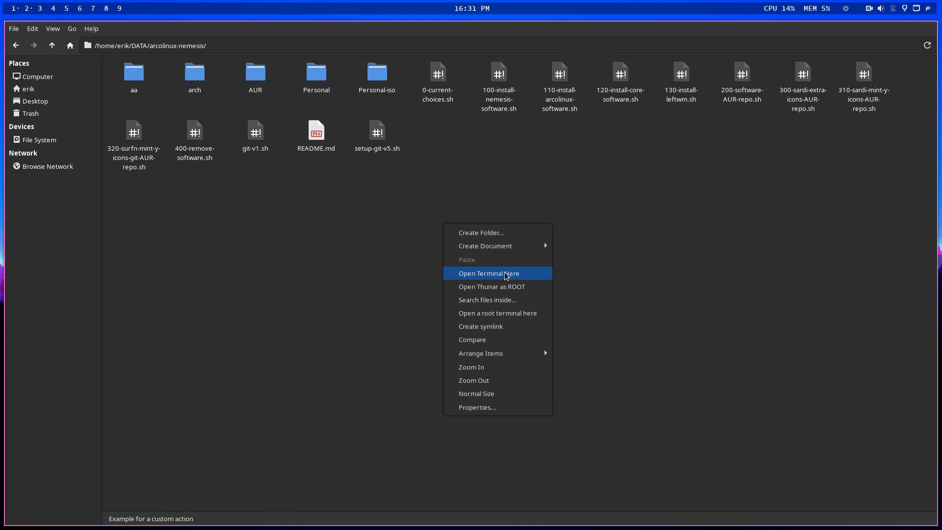
{"action": "left_click", "coordinate": [489, 273]}
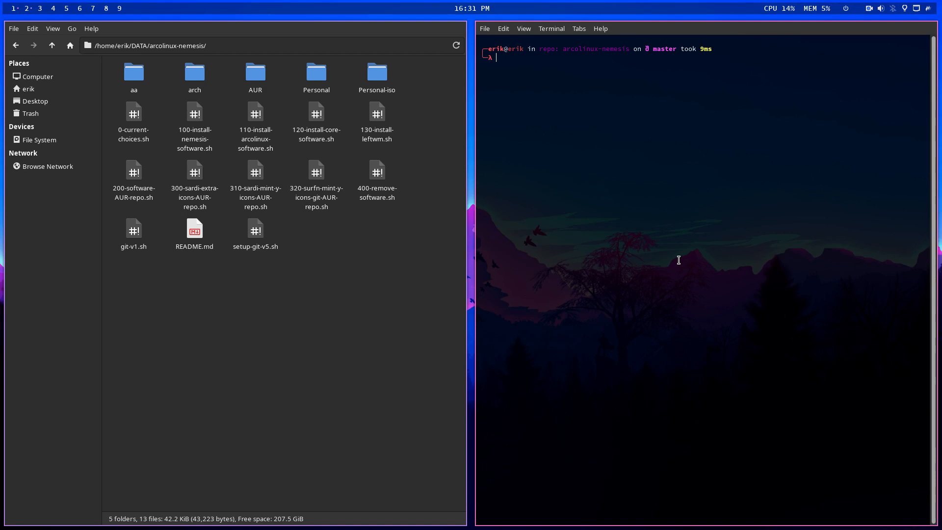
Run git pull in the arcolinux-nemesis repository.
{"action": "type", "text": "git pull"}
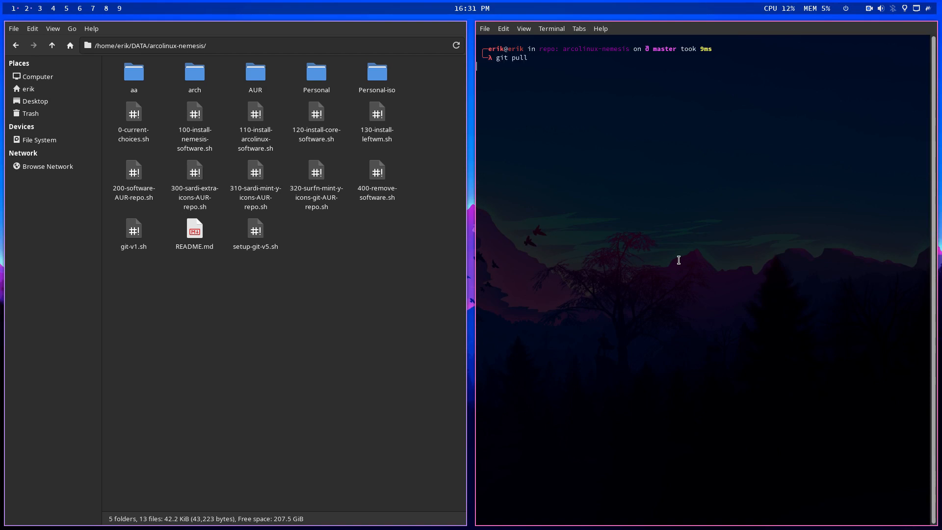
{"action": "key", "text": "Return"}
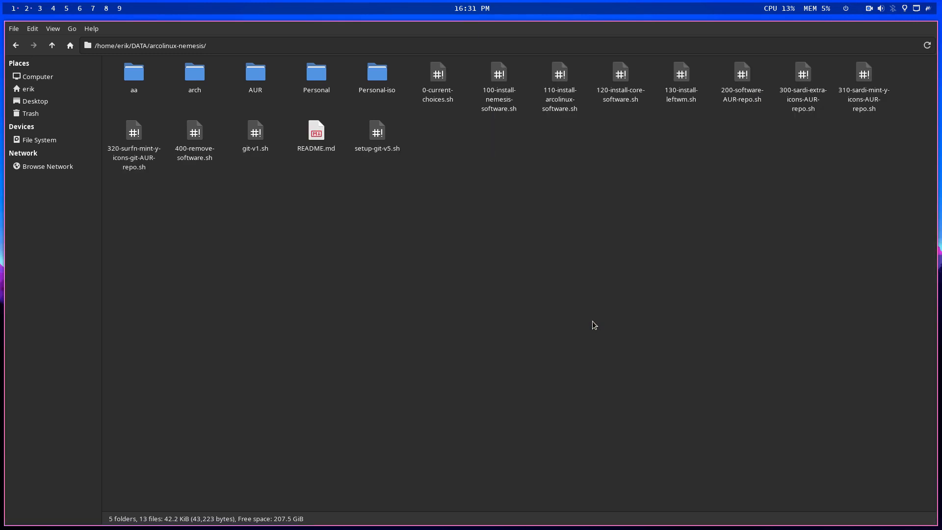
{"action": "mouse_move", "coordinate": [424, 324]}
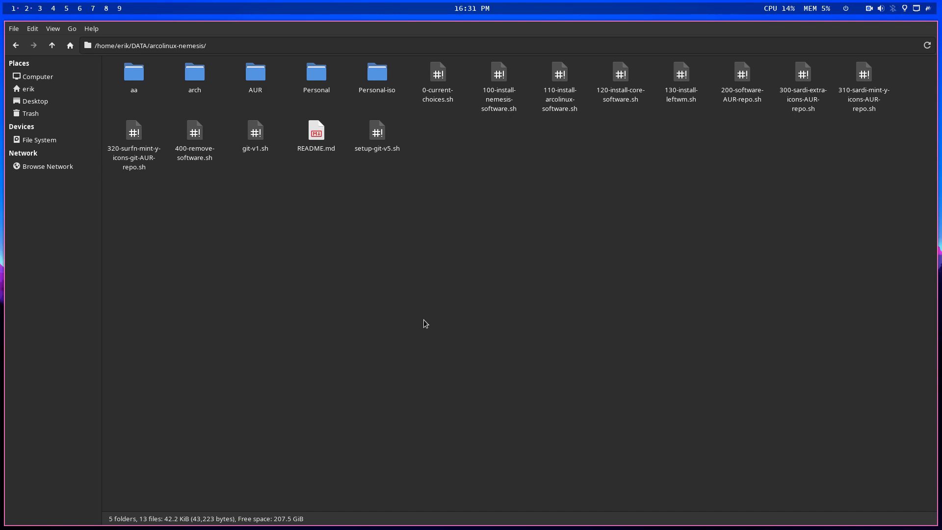